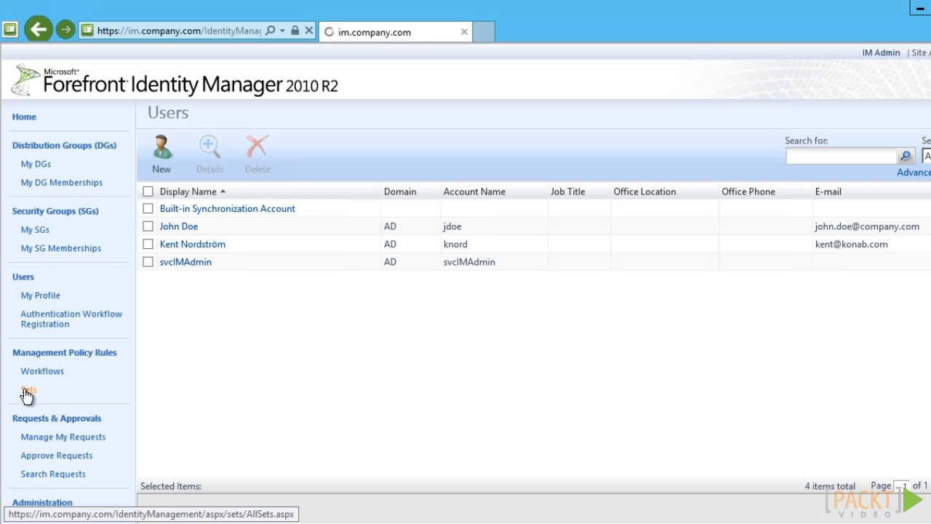
- Open Sets under Management Policy Rules and scroll through the 77-set list
left_click(28, 390)
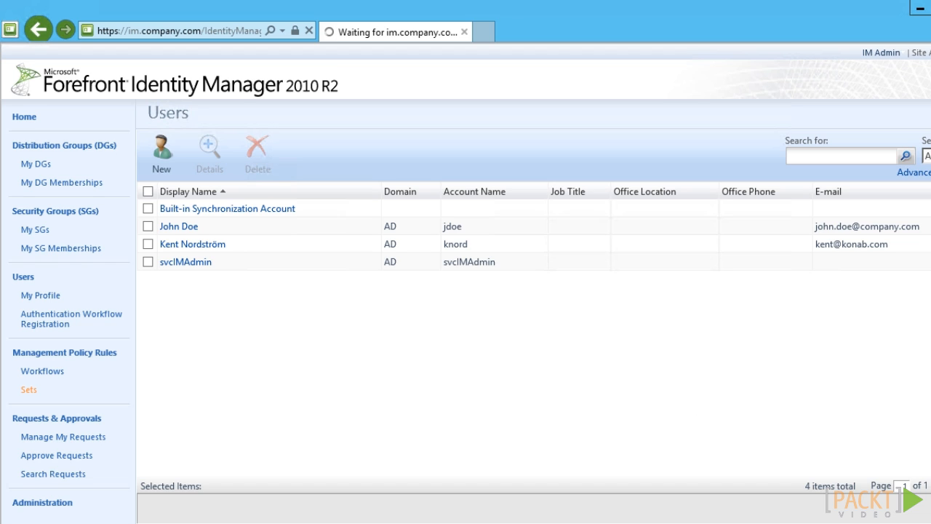
mouse_move(408, 412)
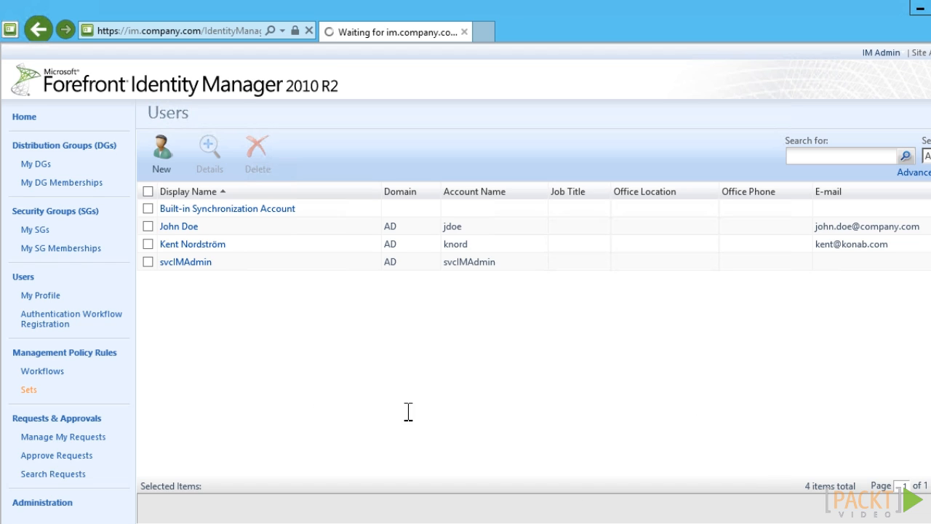
left_click(28, 389)
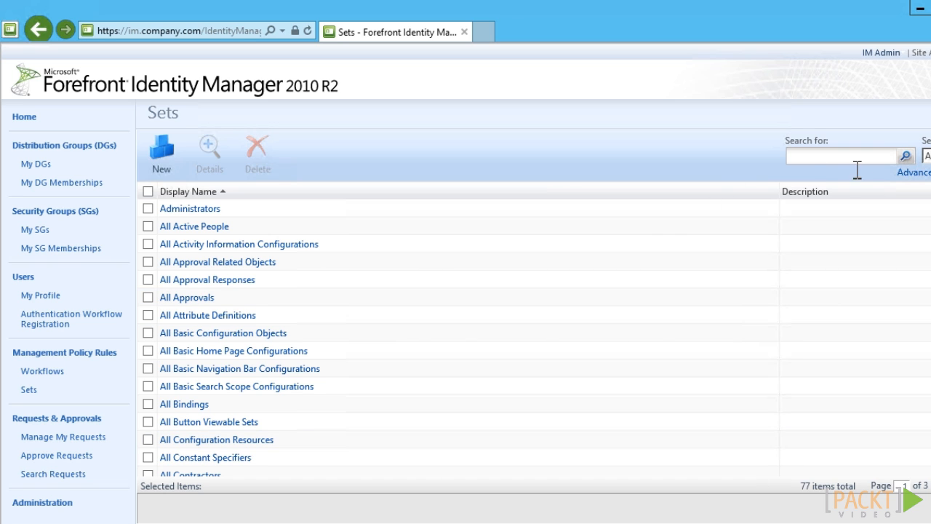
scroll("down", 3)
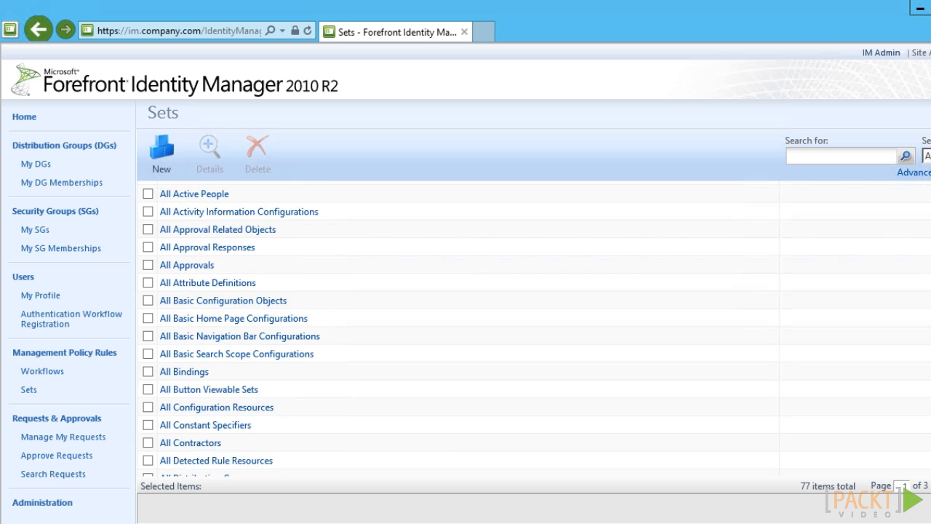
scroll("down", 3)
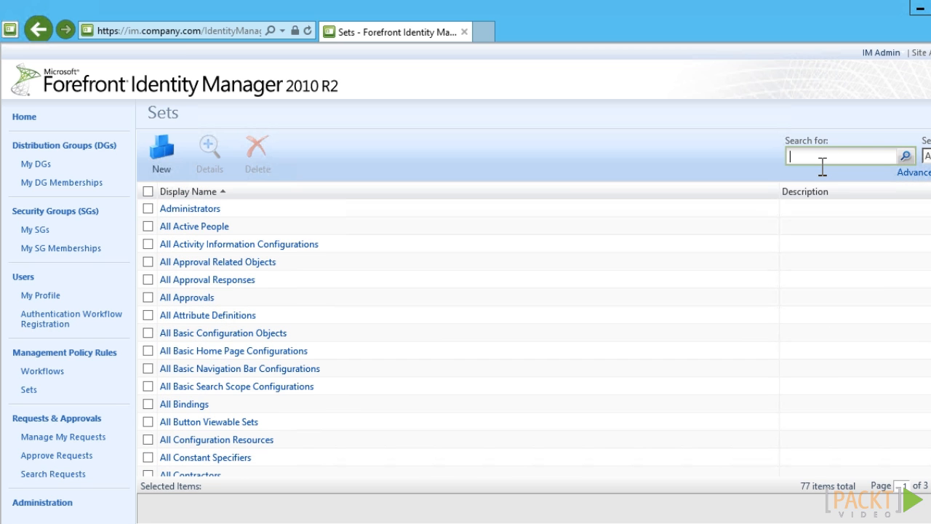
- Search the Sets list for 'all people' to leave only the All People set
type("all")
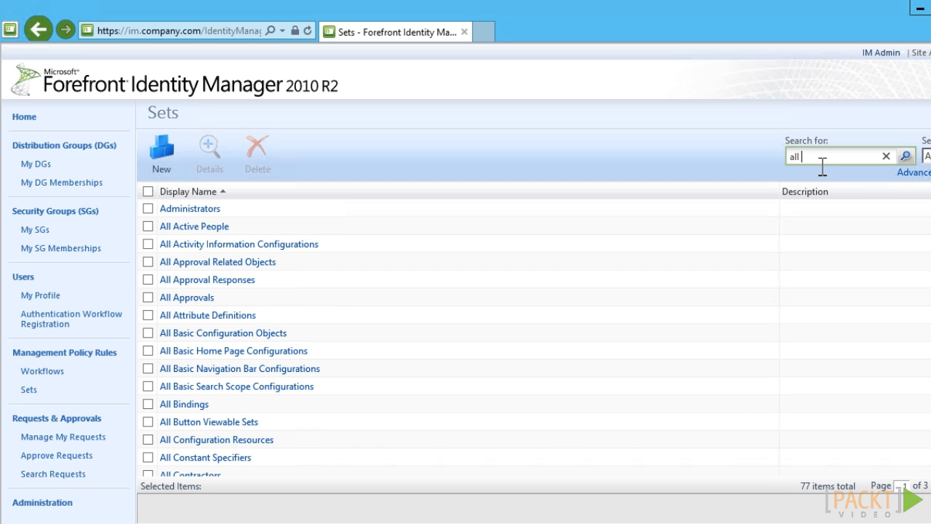
type("people")
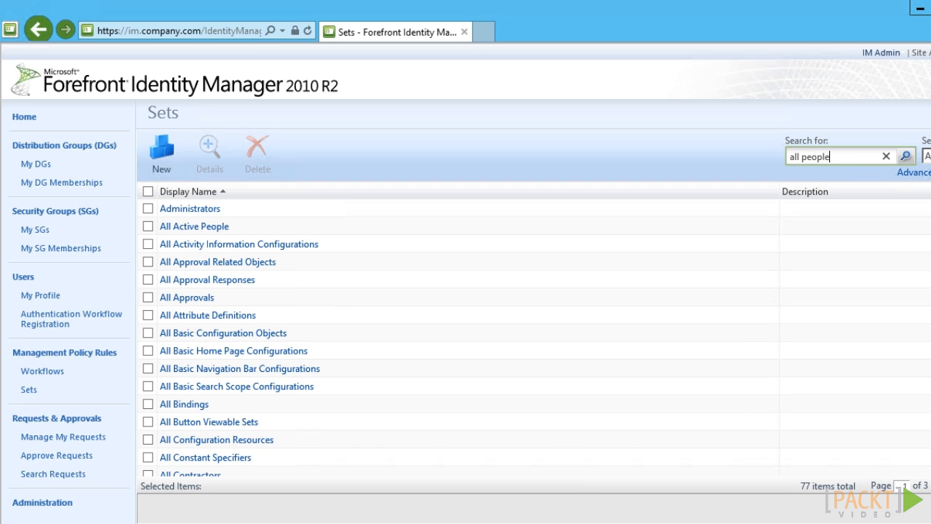
left_click(905, 156)
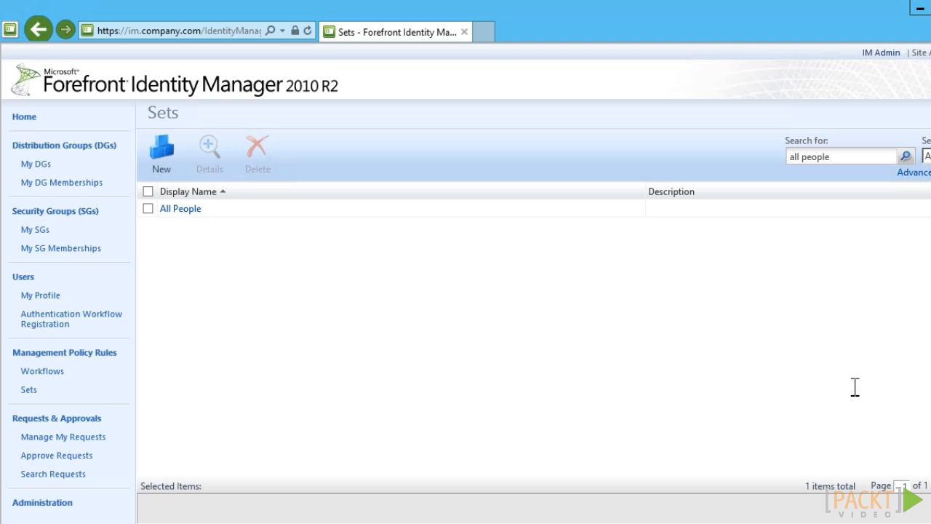
mouse_move(642, 387)
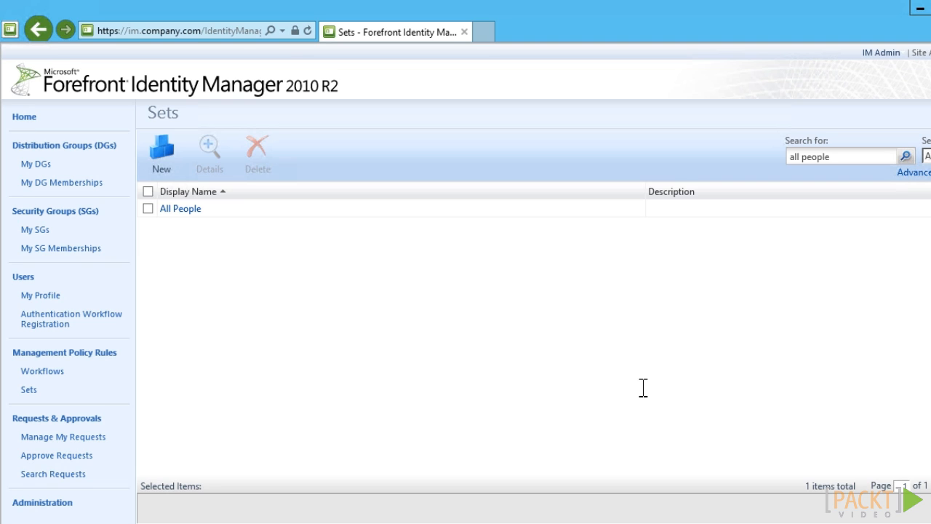
mouse_move(168, 220)
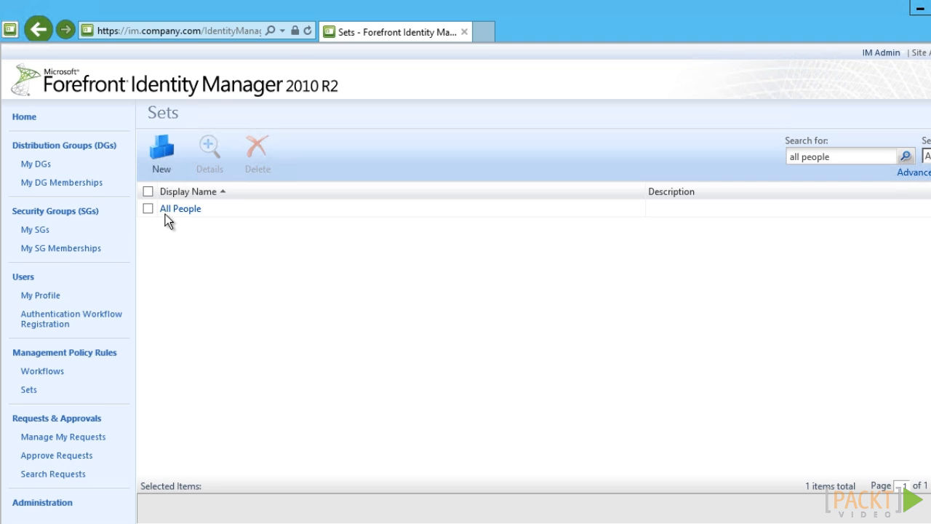
- View the All People set's four criteria-based user members
left_click(161, 153)
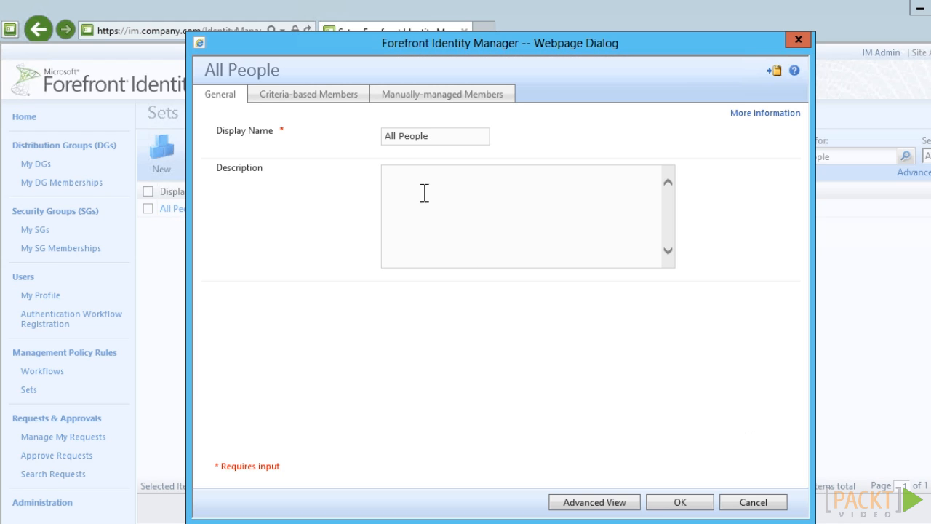
left_click(308, 93)
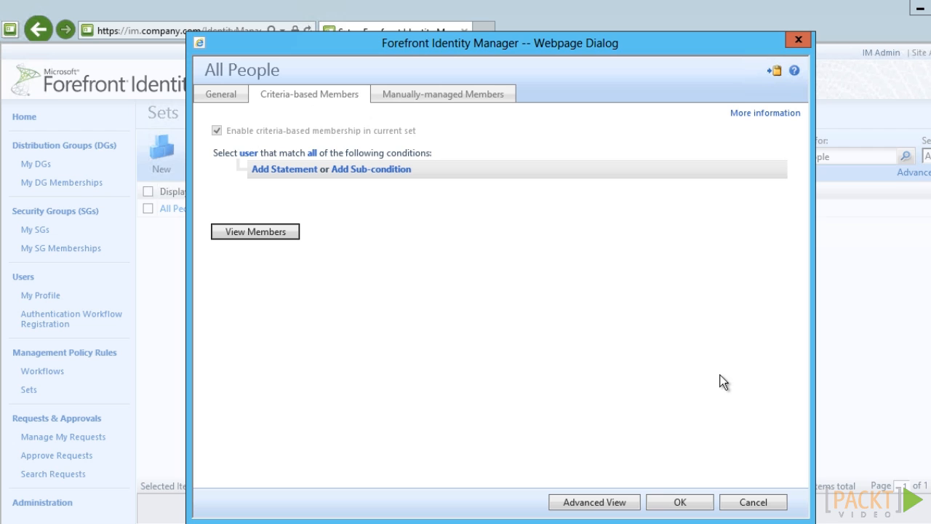
mouse_move(255, 231)
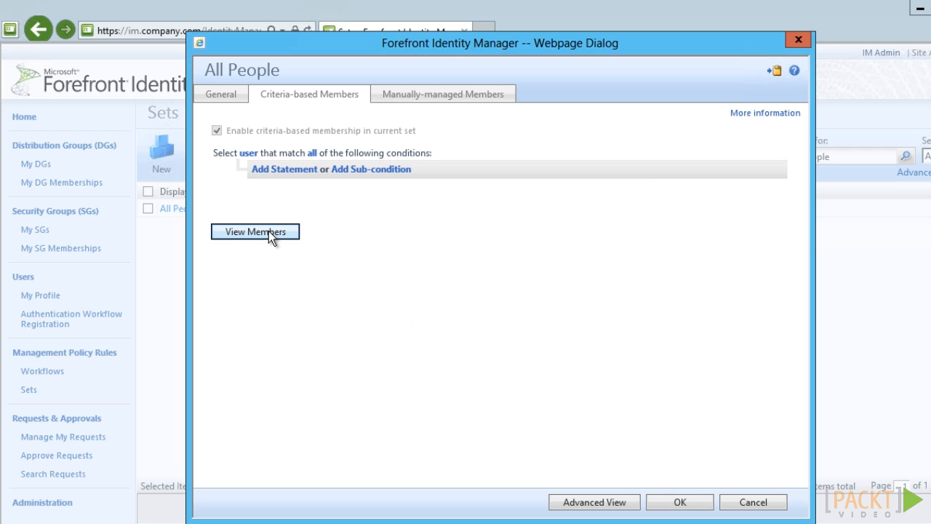
left_click(255, 231)
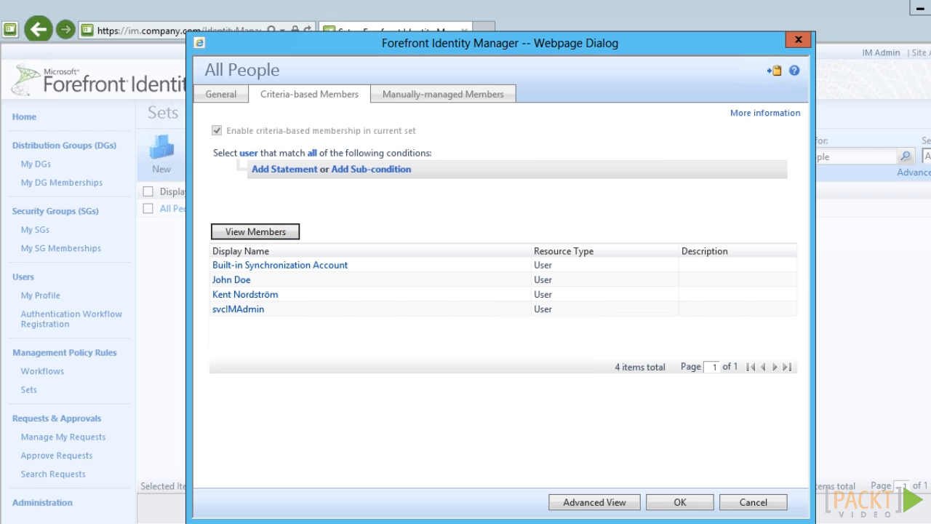
left_click(753, 502)
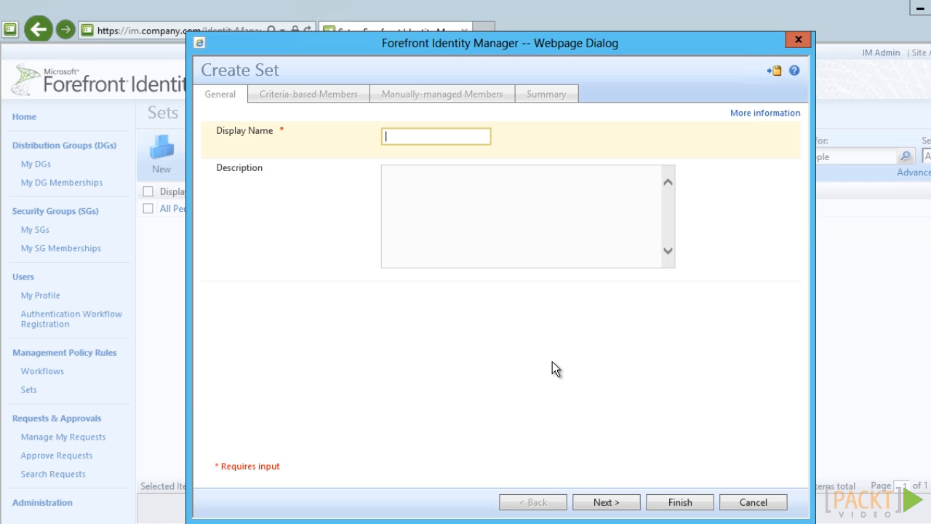
- Enter 'Company: All Users' as the new set's display name
type("Company")
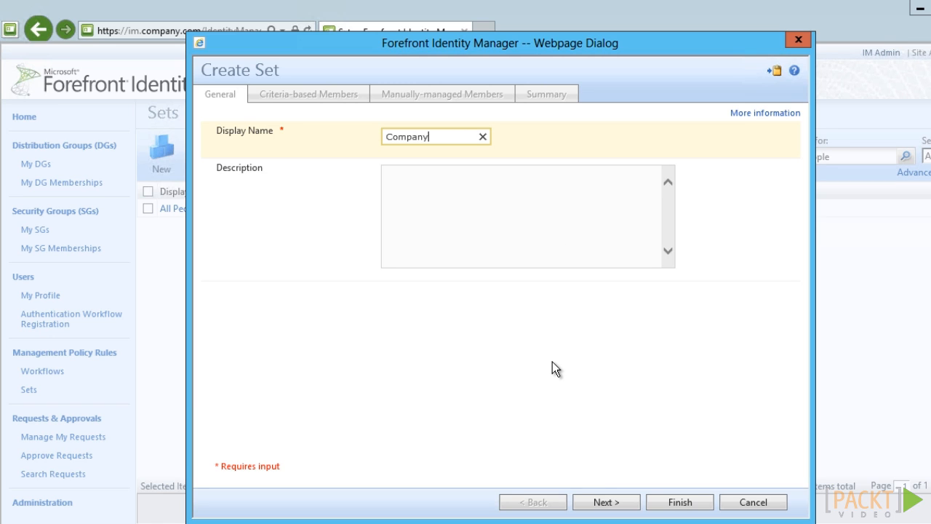
type(": All")
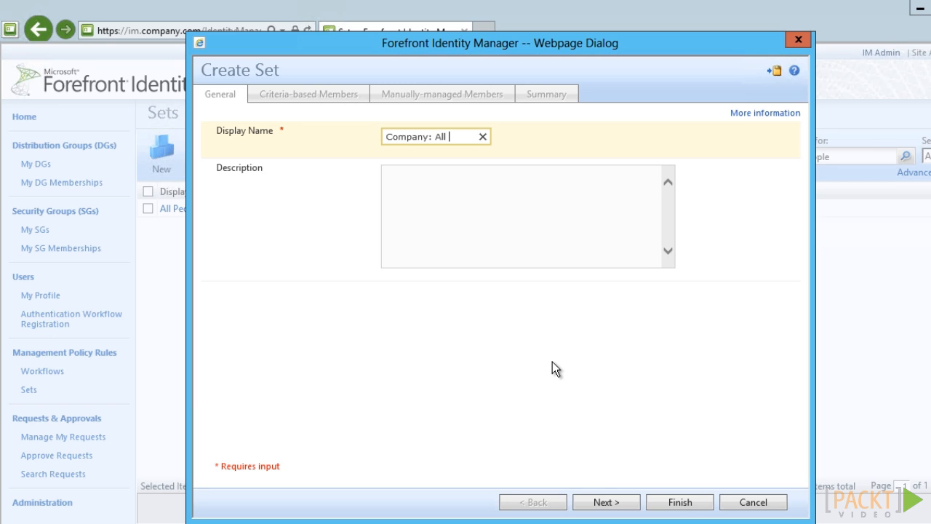
type("Users")
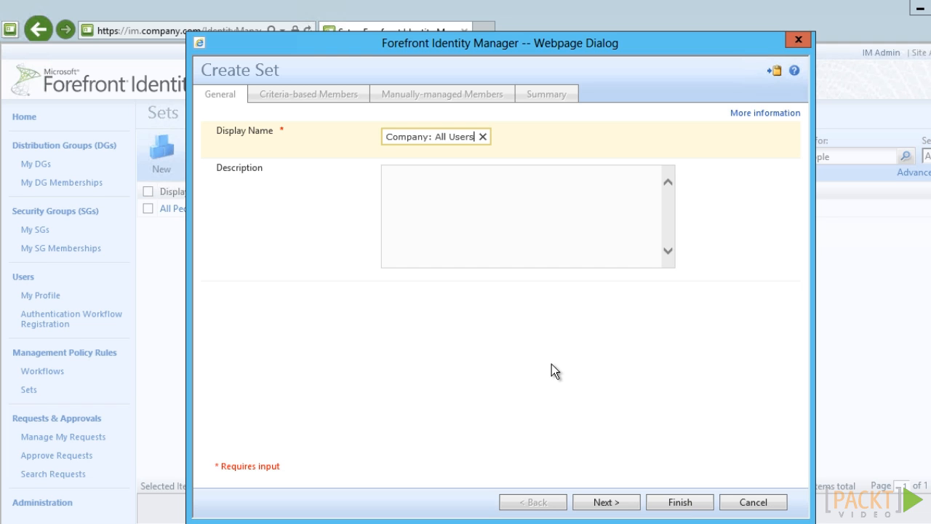
- Define the set as users with Employee Type Employee or Contractor, then submit
left_click(605, 502)
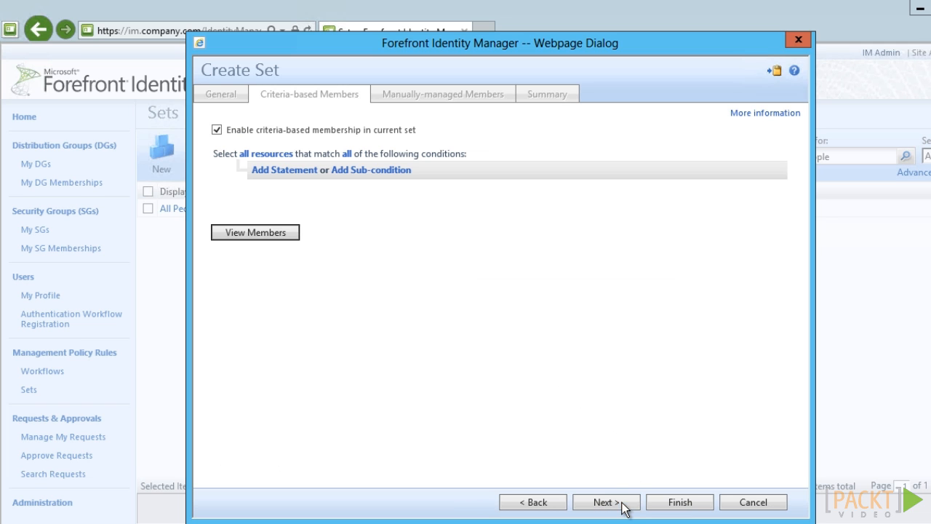
left_click(273, 153)
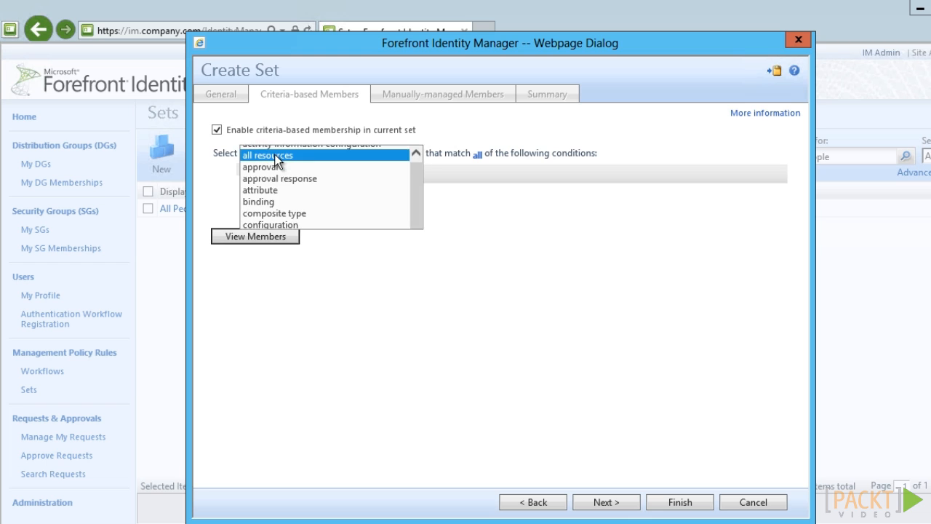
left_click(247, 153)
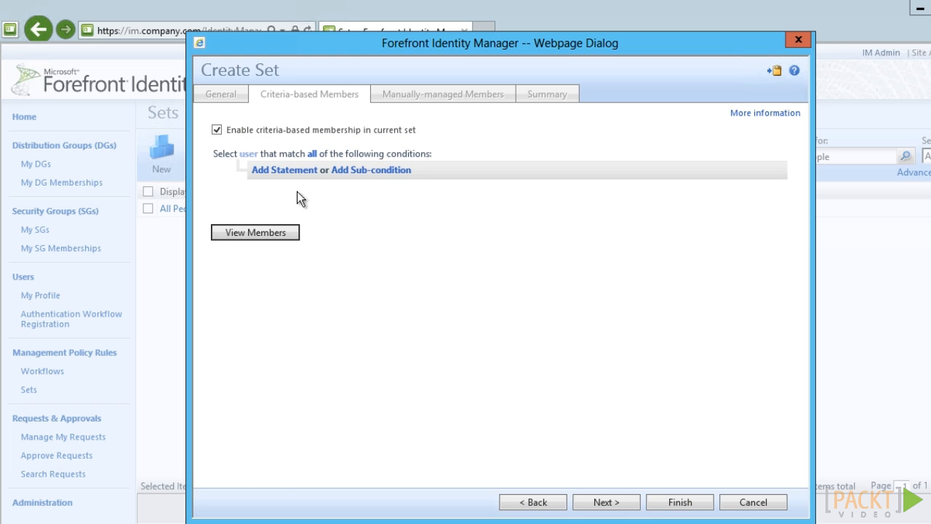
left_click(283, 170)
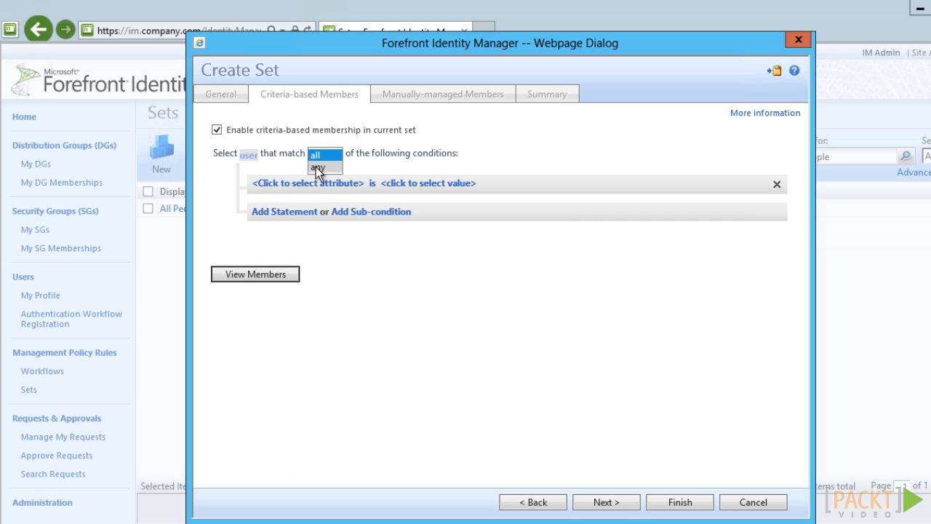
left_click(307, 182)
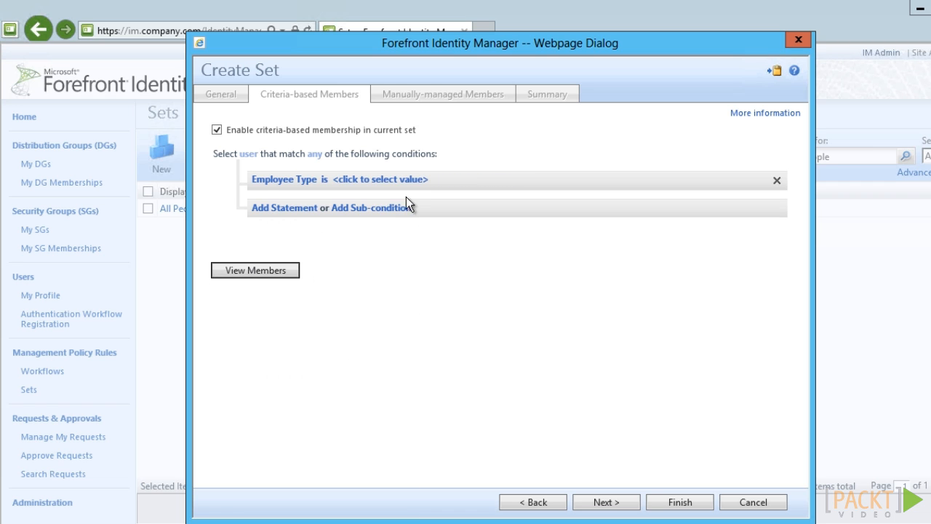
type("Employee")
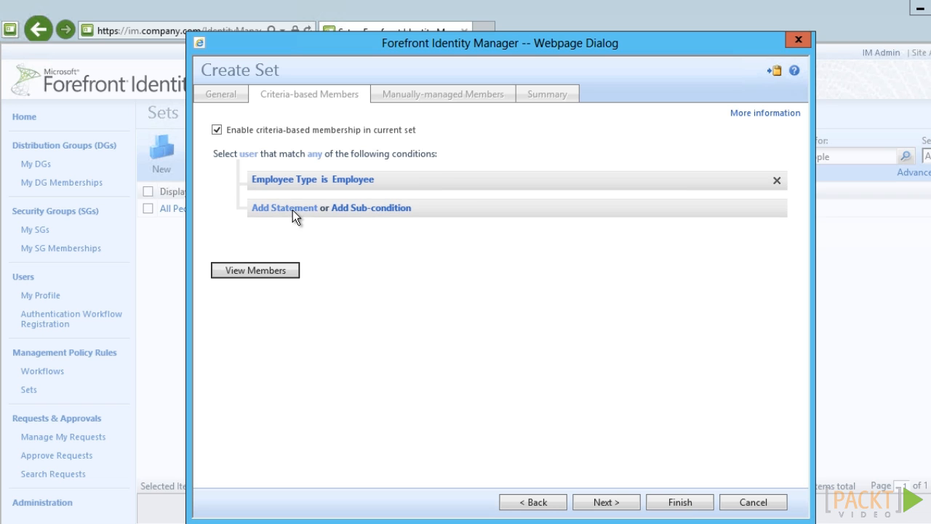
left_click(284, 207)
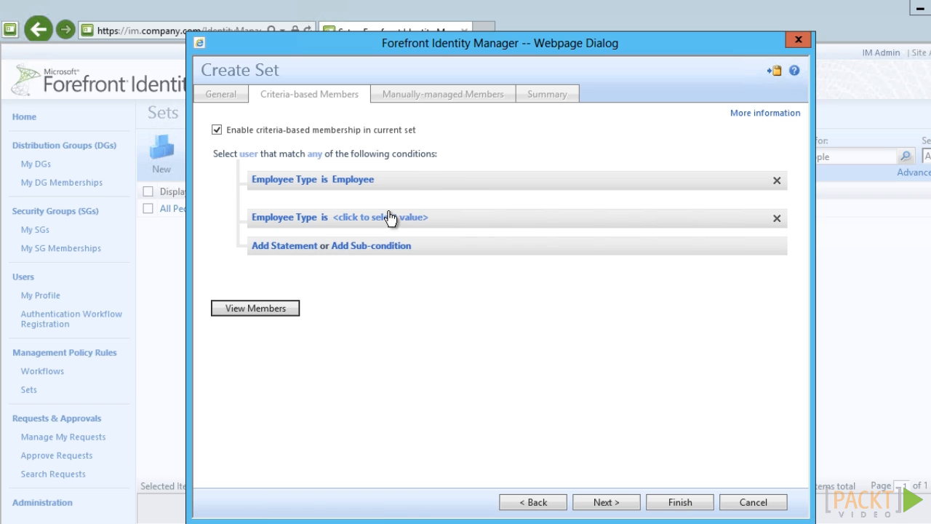
type("Contractor")
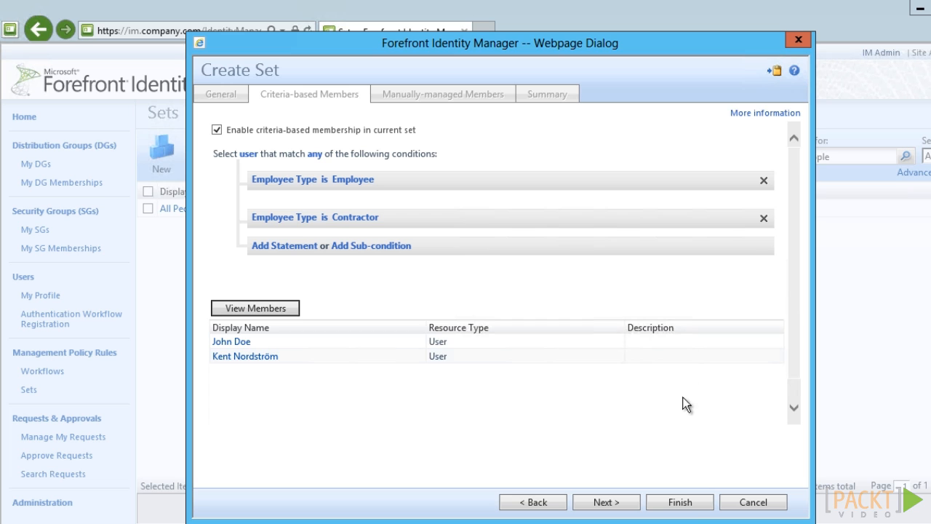
mouse_move(679, 502)
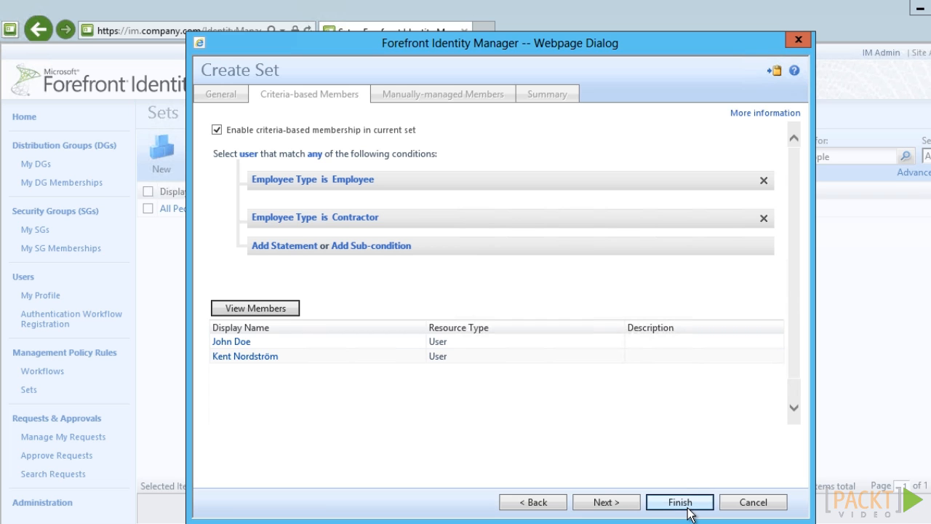
left_click(678, 502)
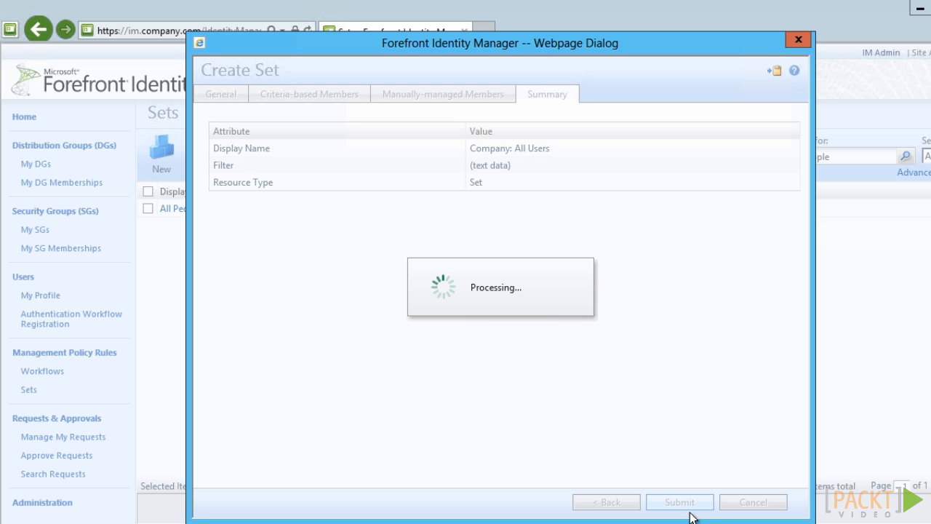
left_click(679, 501)
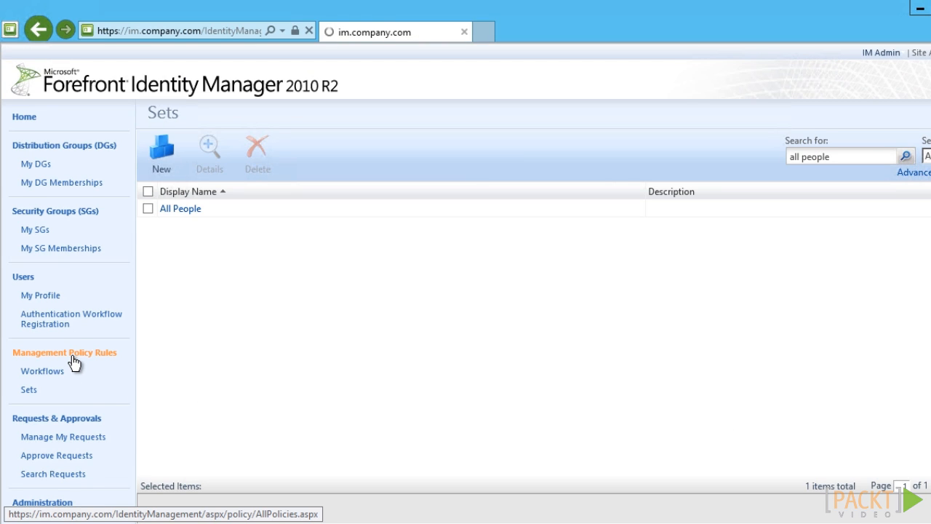
- Create a Request-type policy rule named 'Company: Users can update selected attributes of themselves.'
left_click(64, 352)
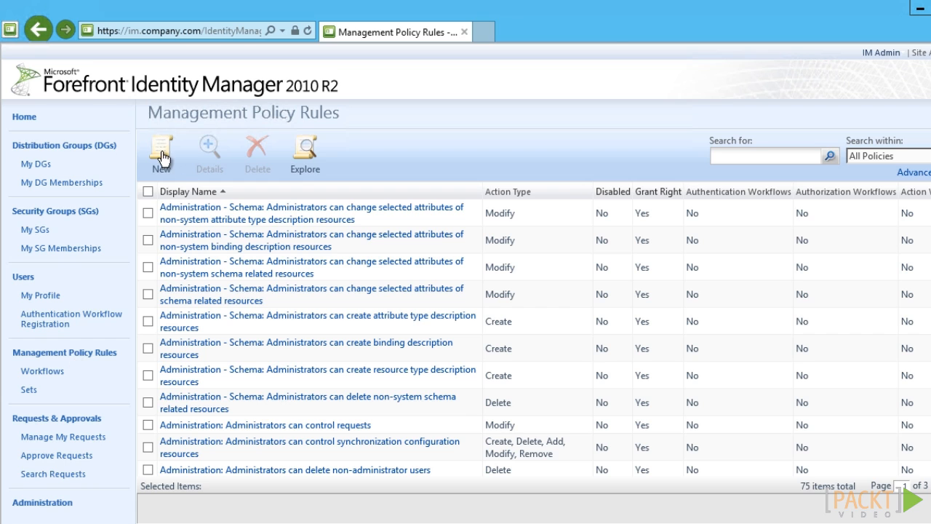
left_click(161, 149)
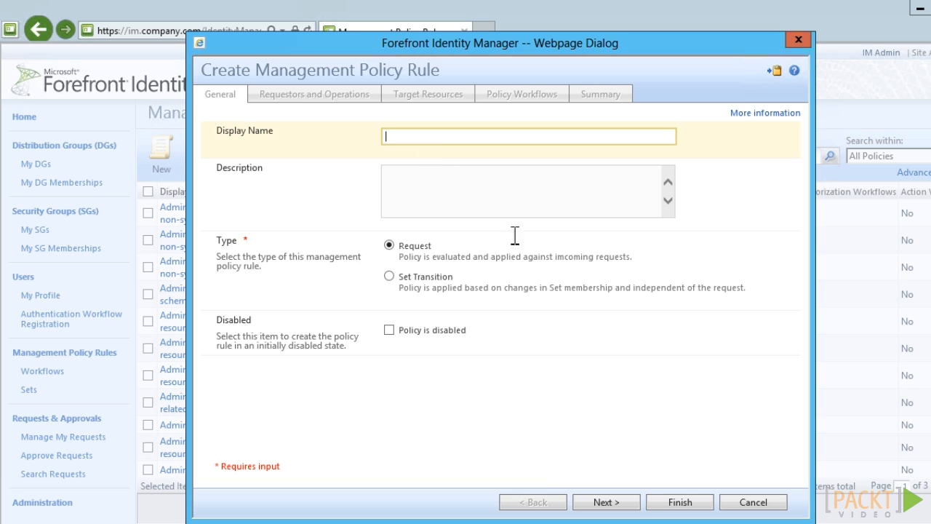
type("Co")
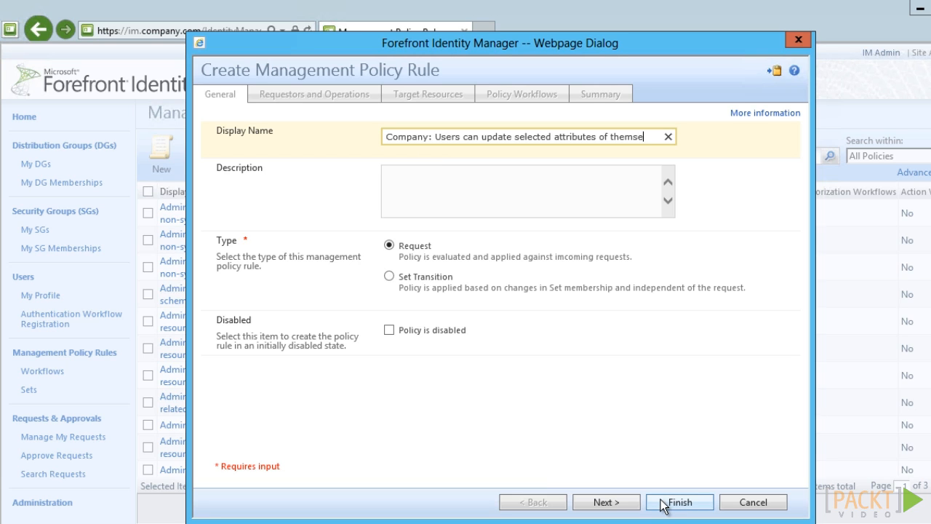
type("lves.")
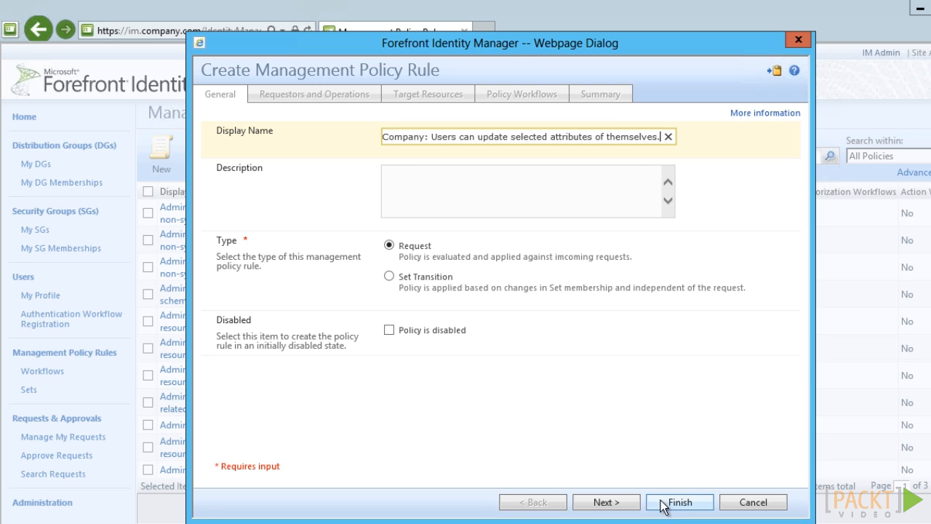
left_click(606, 502)
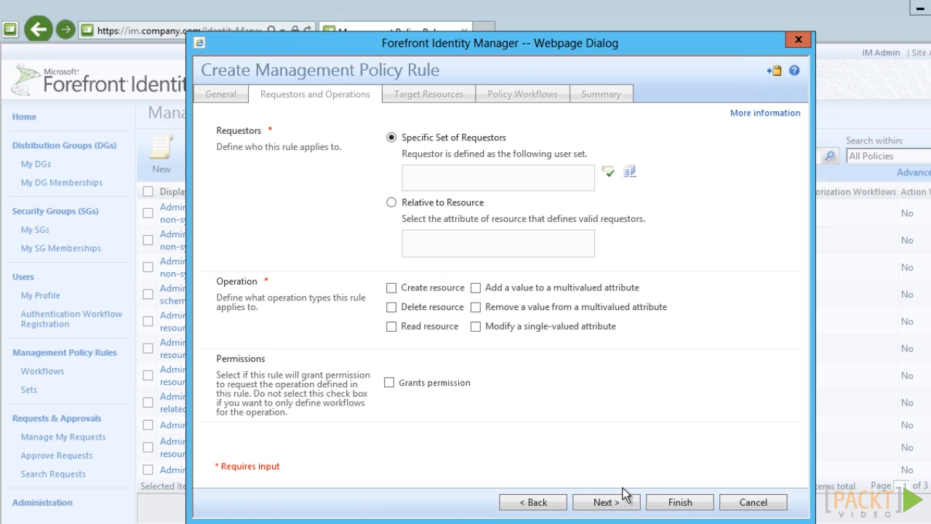
- Set requestors relative to Resource ID and allow modifying single-valued attributes
left_click(392, 202)
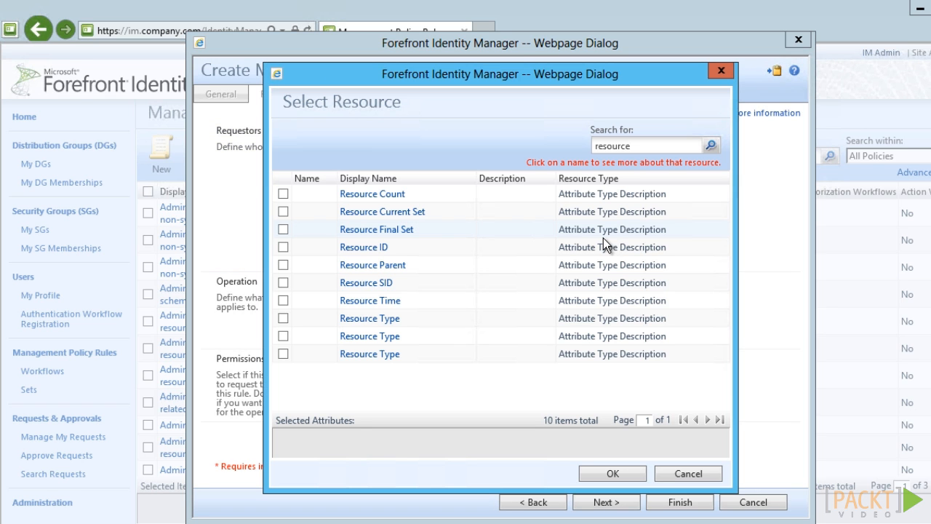
left_click(283, 246)
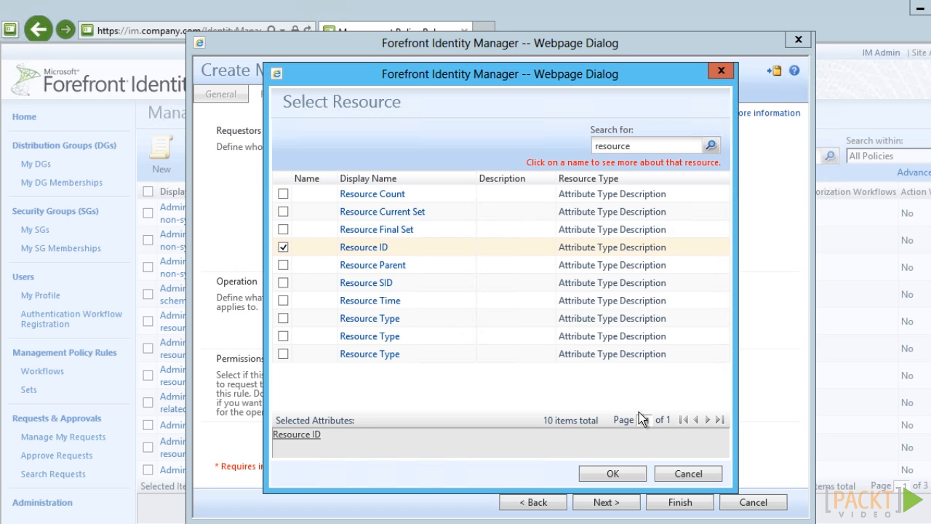
left_click(612, 473)
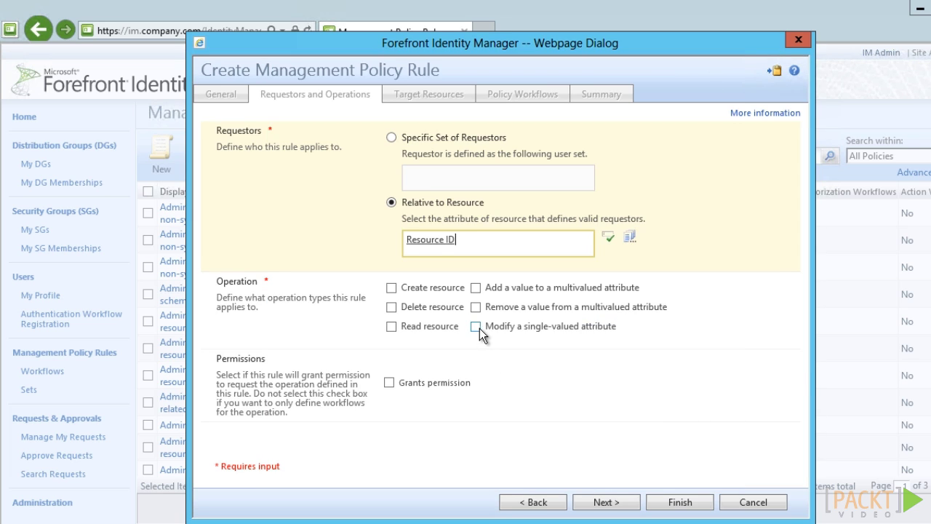
left_click(477, 325)
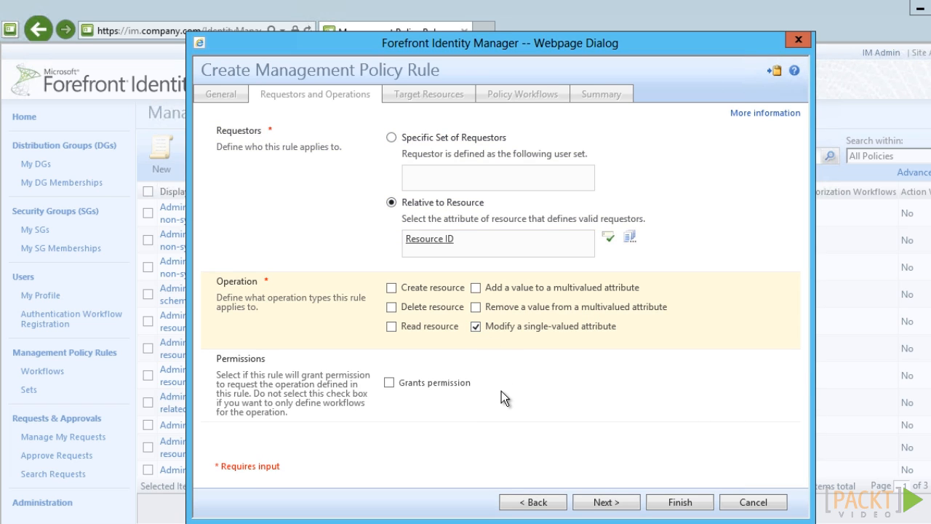
left_click(390, 382)
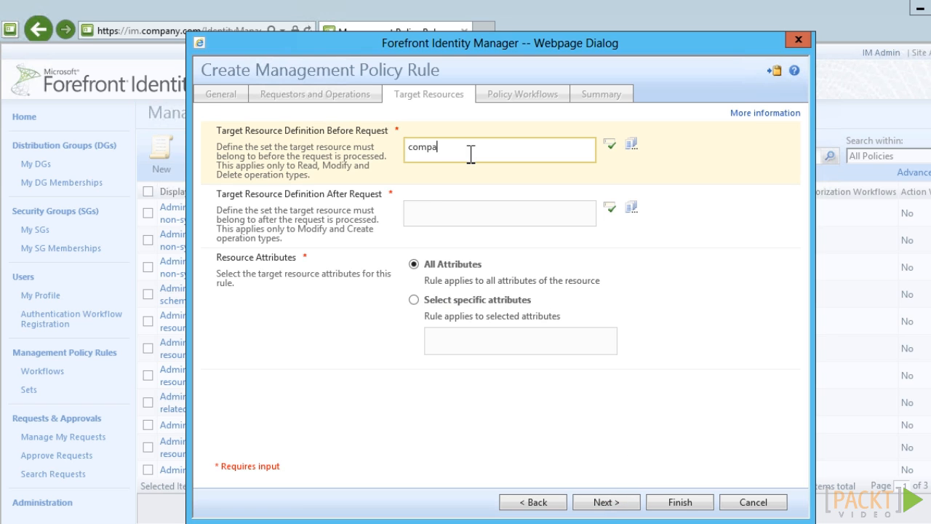
- Search 'company', choose Company: All Users as target set, and validate After Request
type("ny")
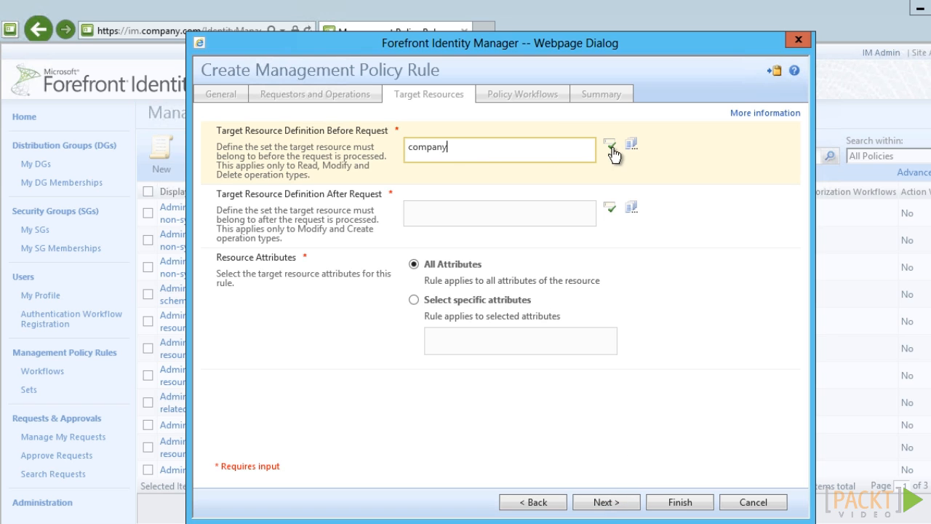
left_click(611, 143)
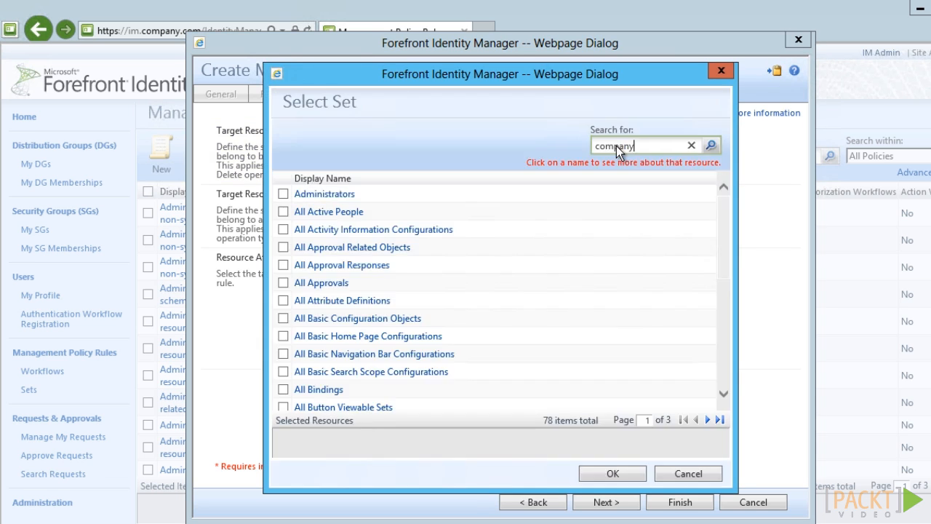
left_click(710, 146)
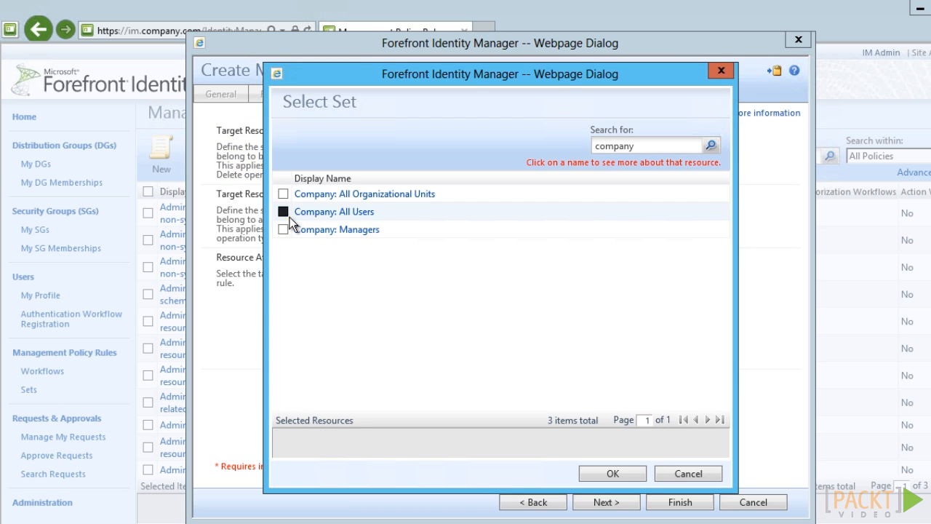
left_click(611, 473)
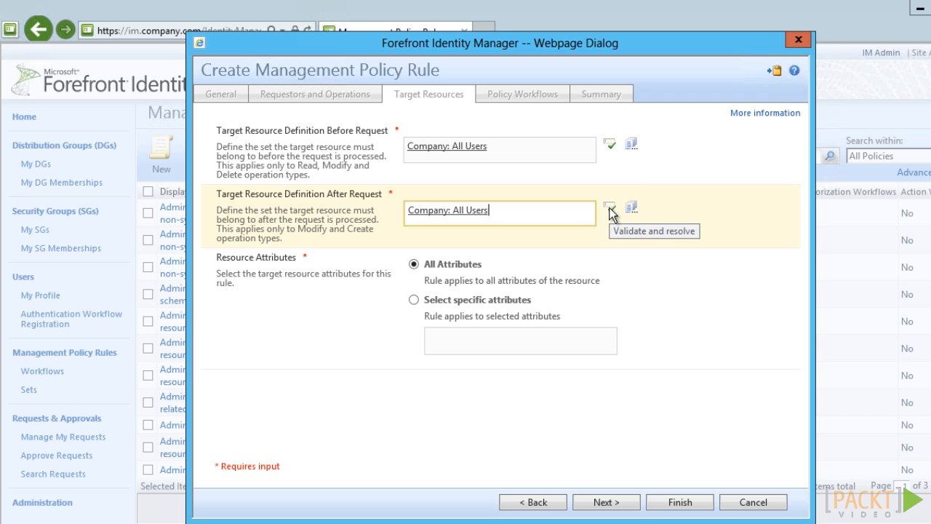
left_click(413, 299)
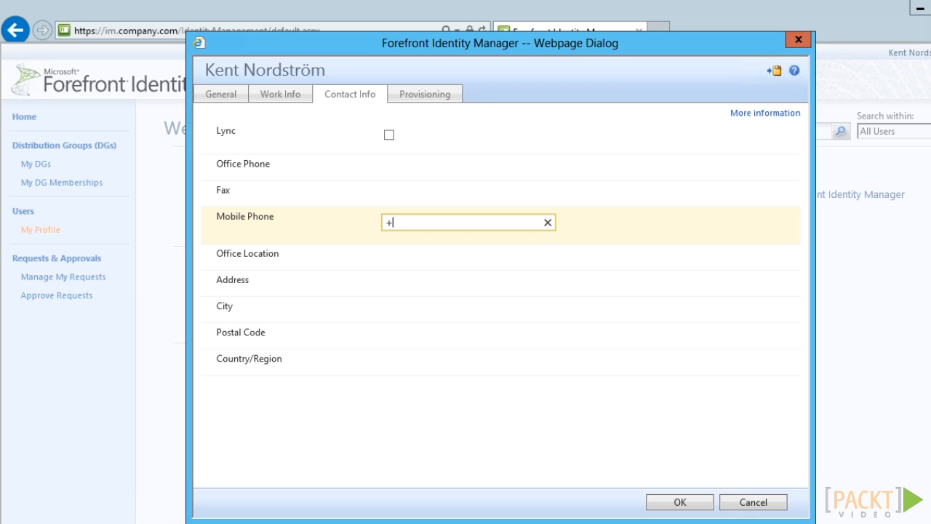
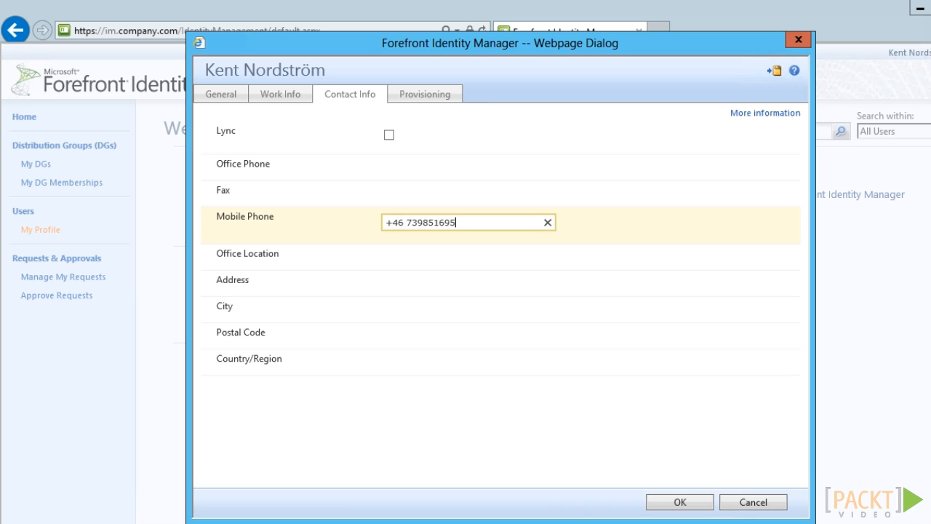
mouse_move(680, 502)
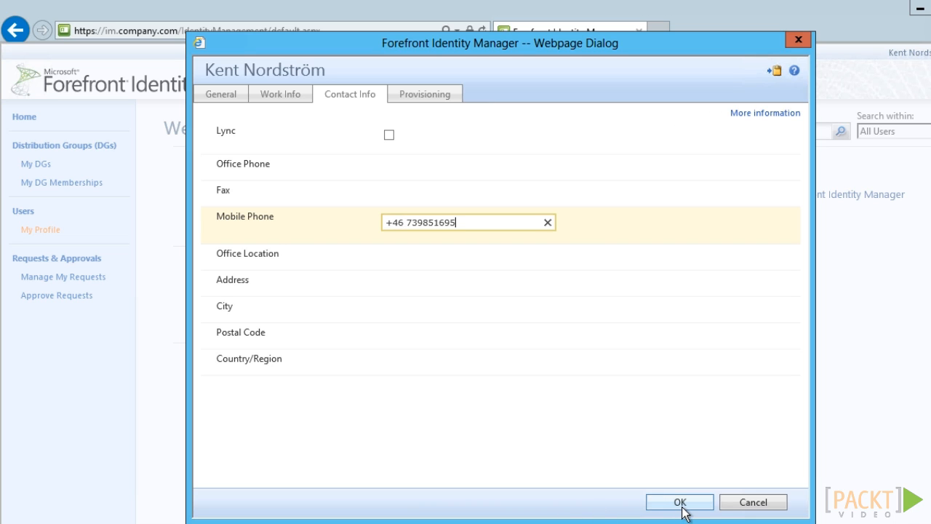
left_click(679, 502)
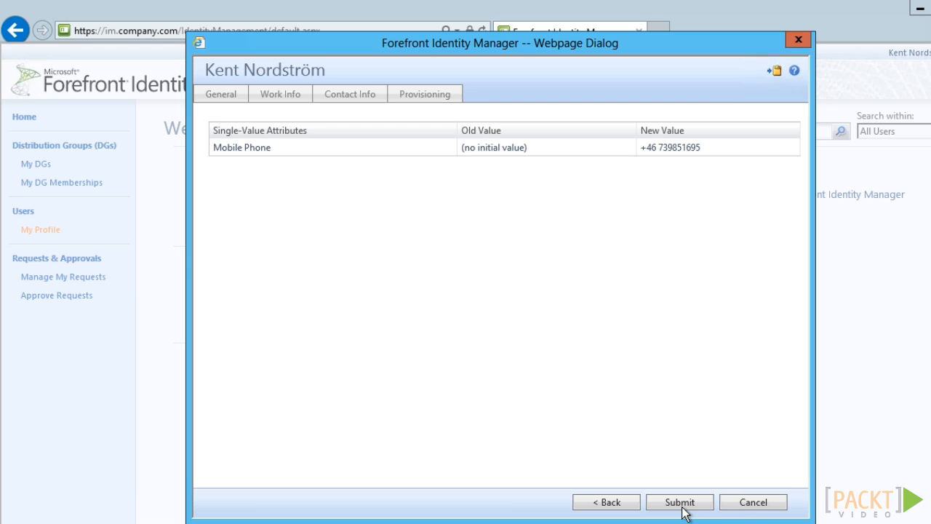
left_click(678, 502)
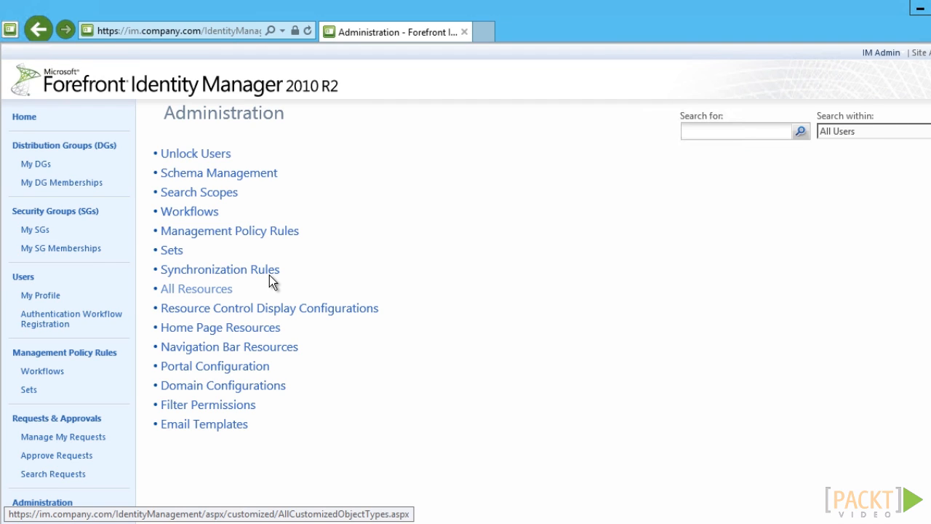
- Open Synchronization Rules from Administration and open the outbound rule for editing
left_click(219, 269)
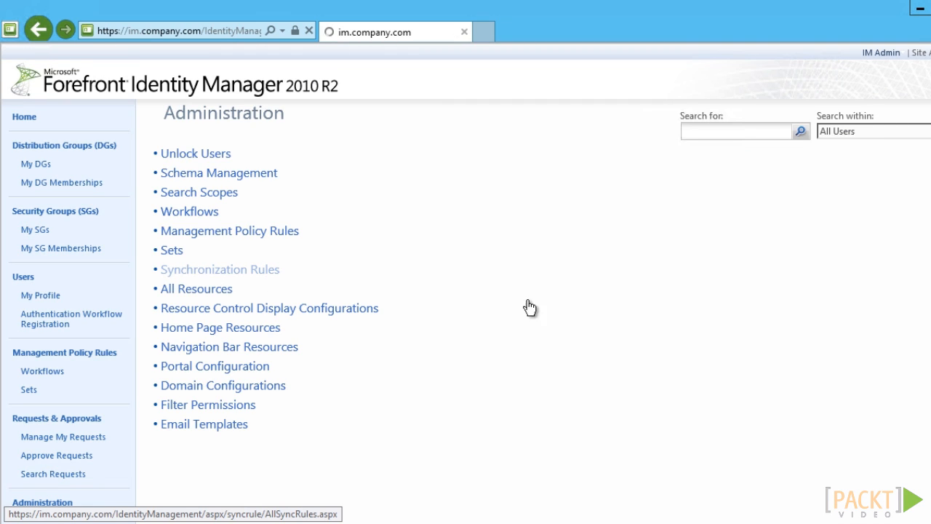
left_click(220, 269)
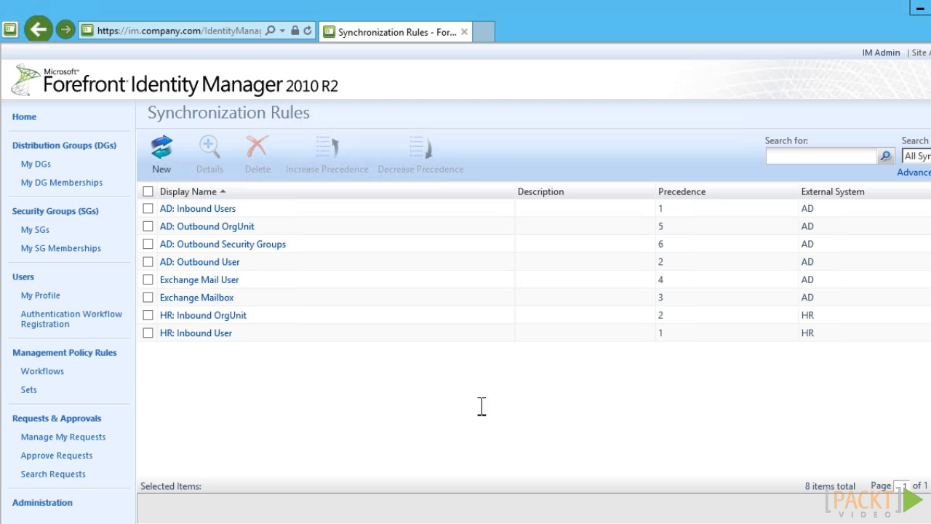
left_click(161, 149)
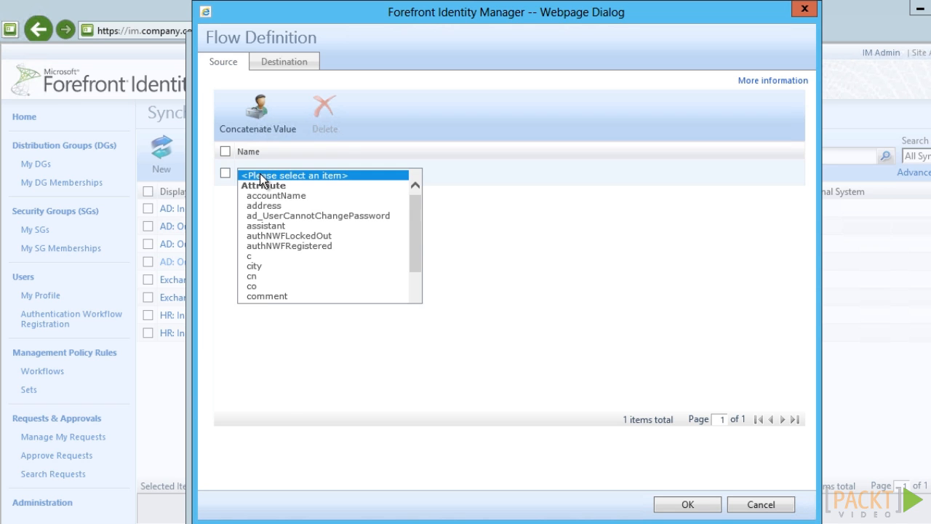
- Flow mobilePhone to the AD mobile attribute, with Allow null value ticked
scroll("down", 3)
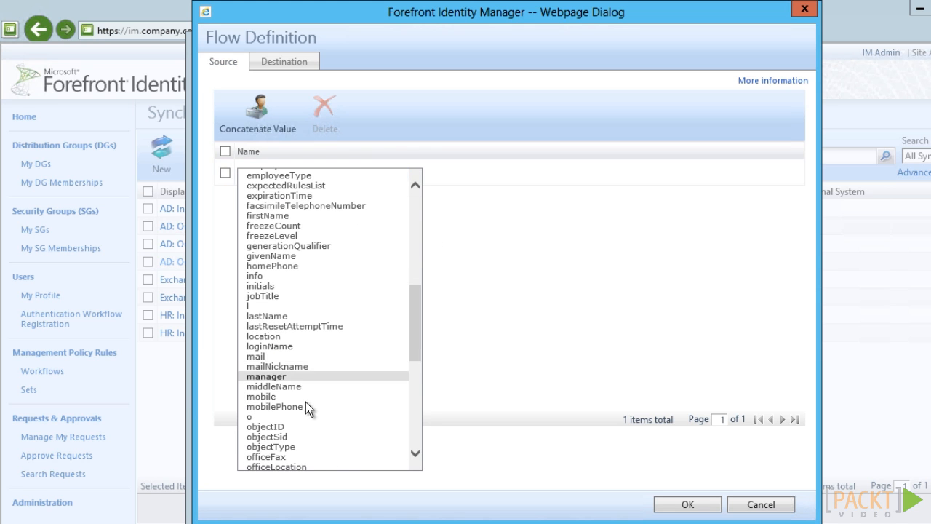
left_click(274, 406)
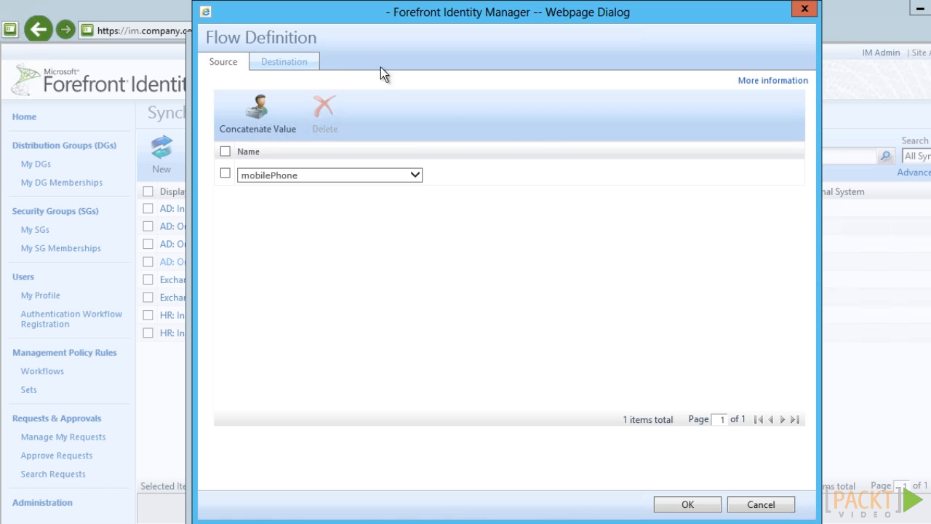
left_click(284, 61)
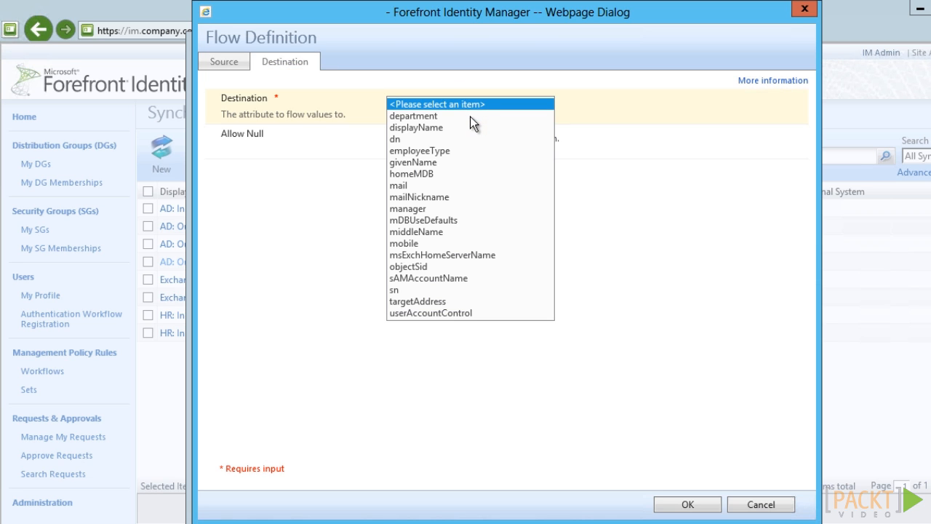
left_click(403, 243)
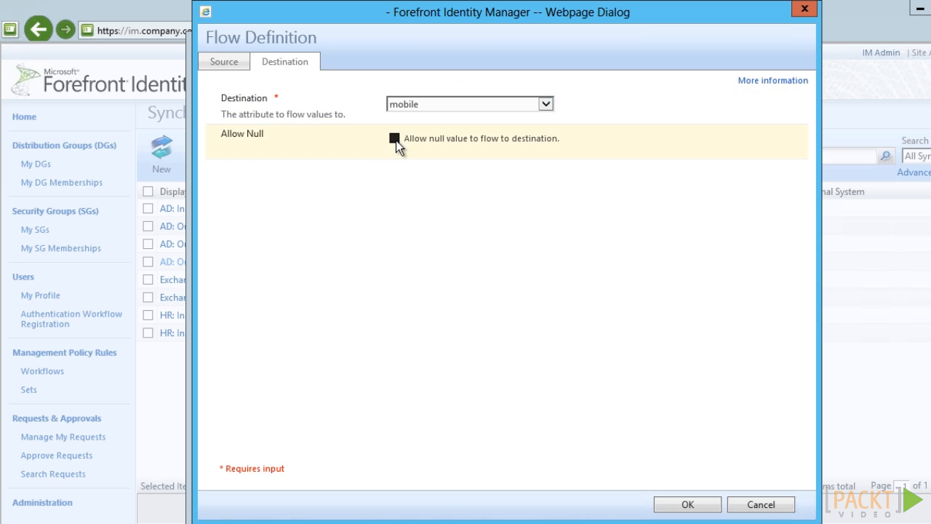
left_click(685, 503)
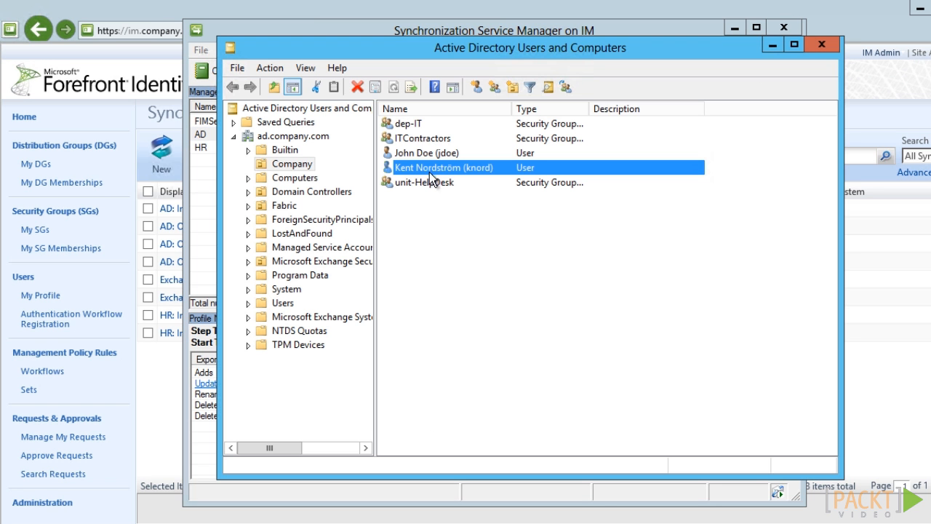
double_click(444, 168)
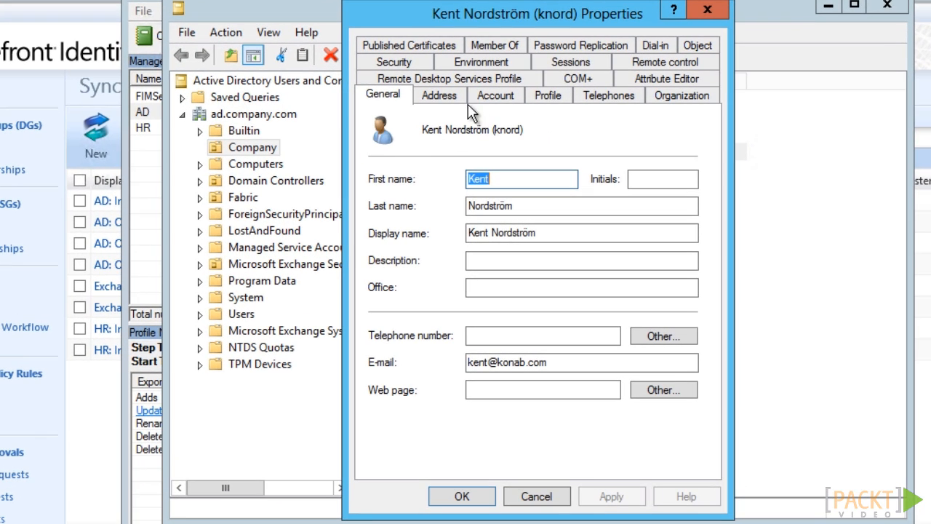
left_click(608, 94)
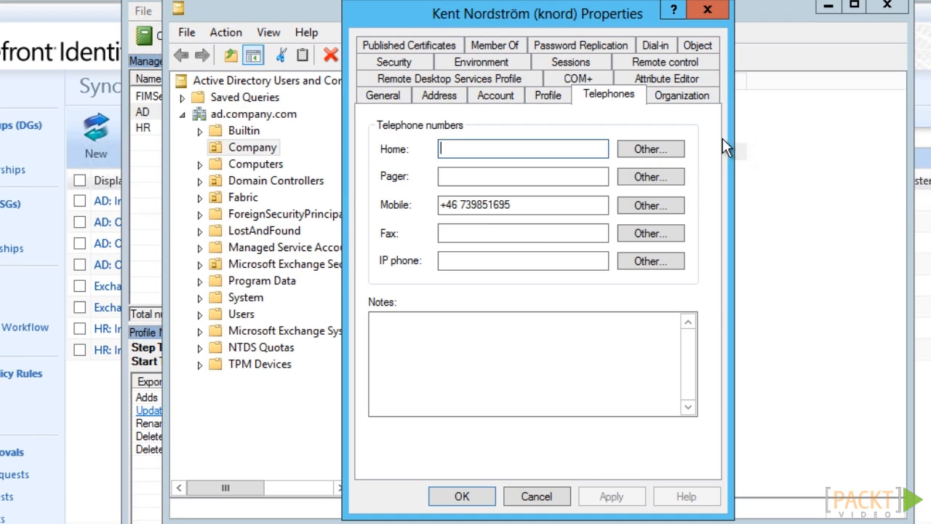